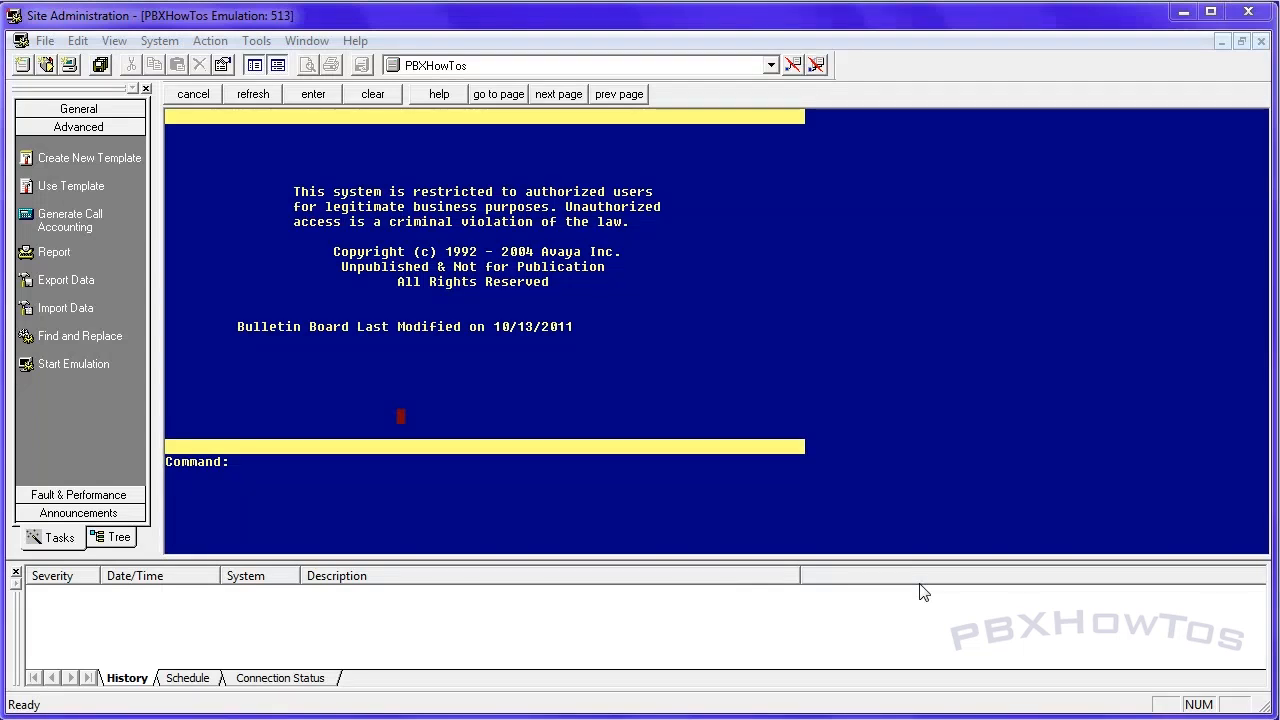
mouse_move(990, 390)
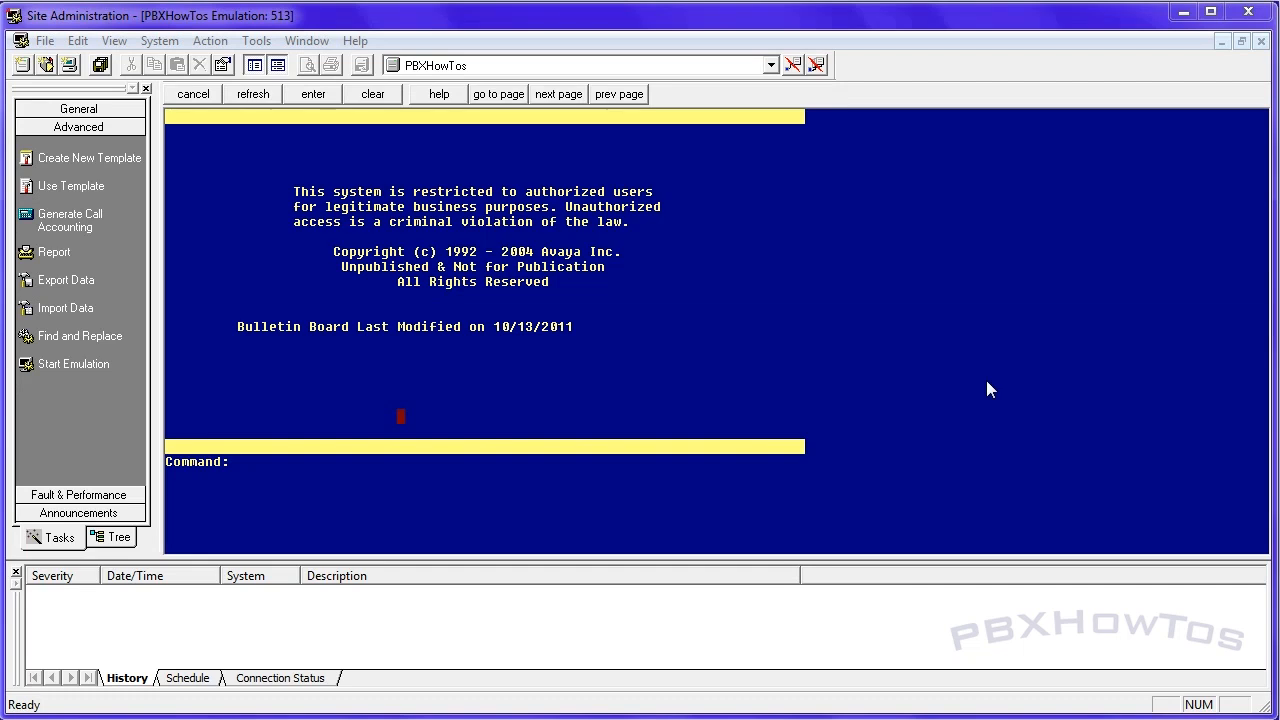
mouse_move(957, 502)
text(display announcements)
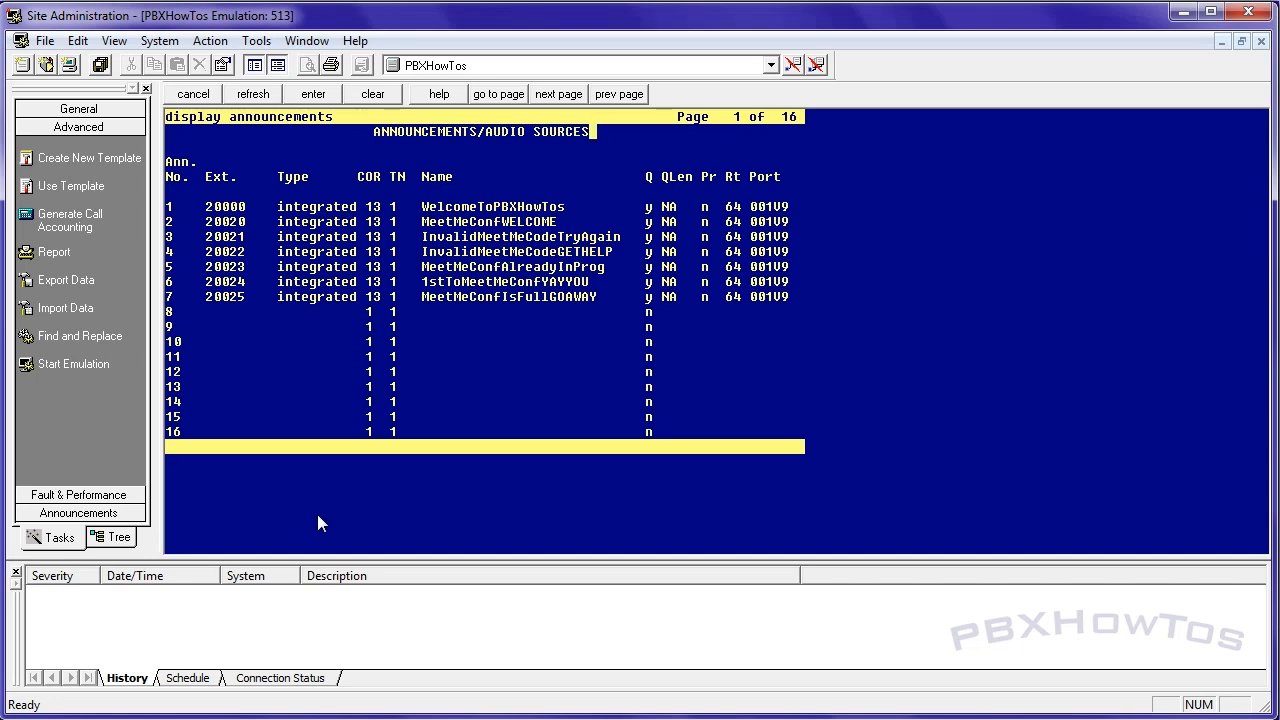
- Abort the announcements display and return to the command prompt with general administration tasks listed
click(193, 93)
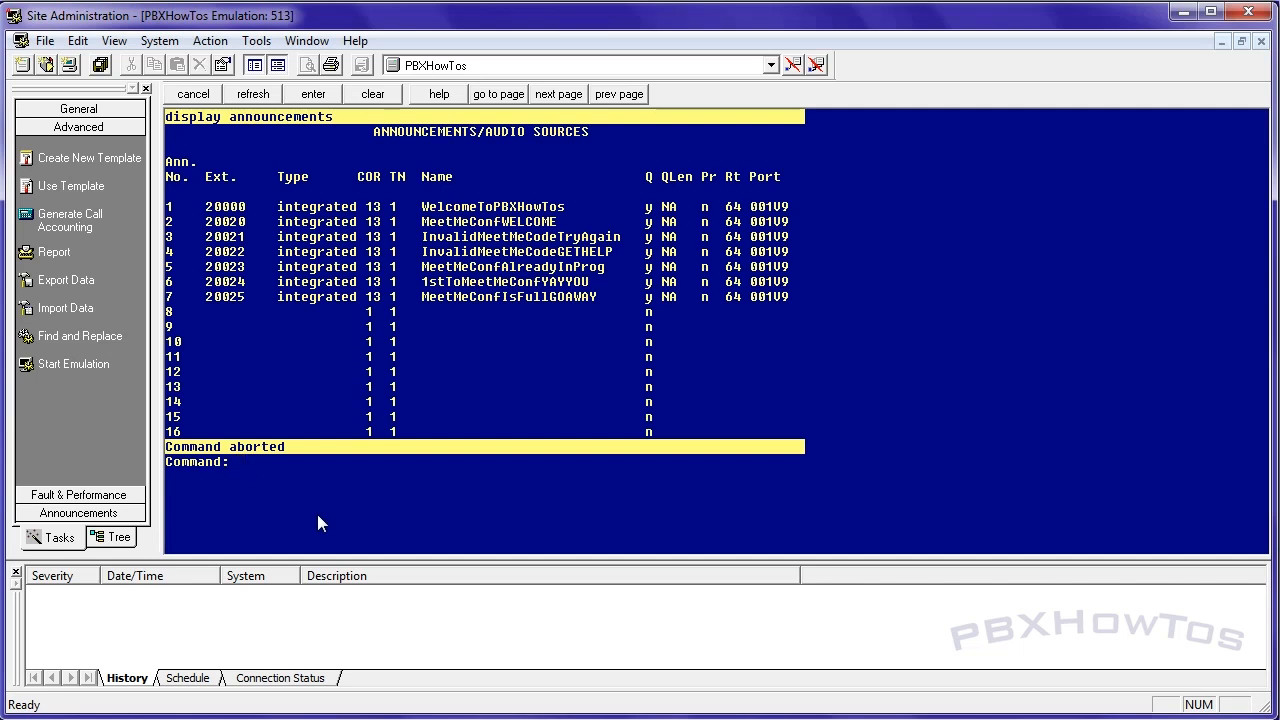
click(238, 461)
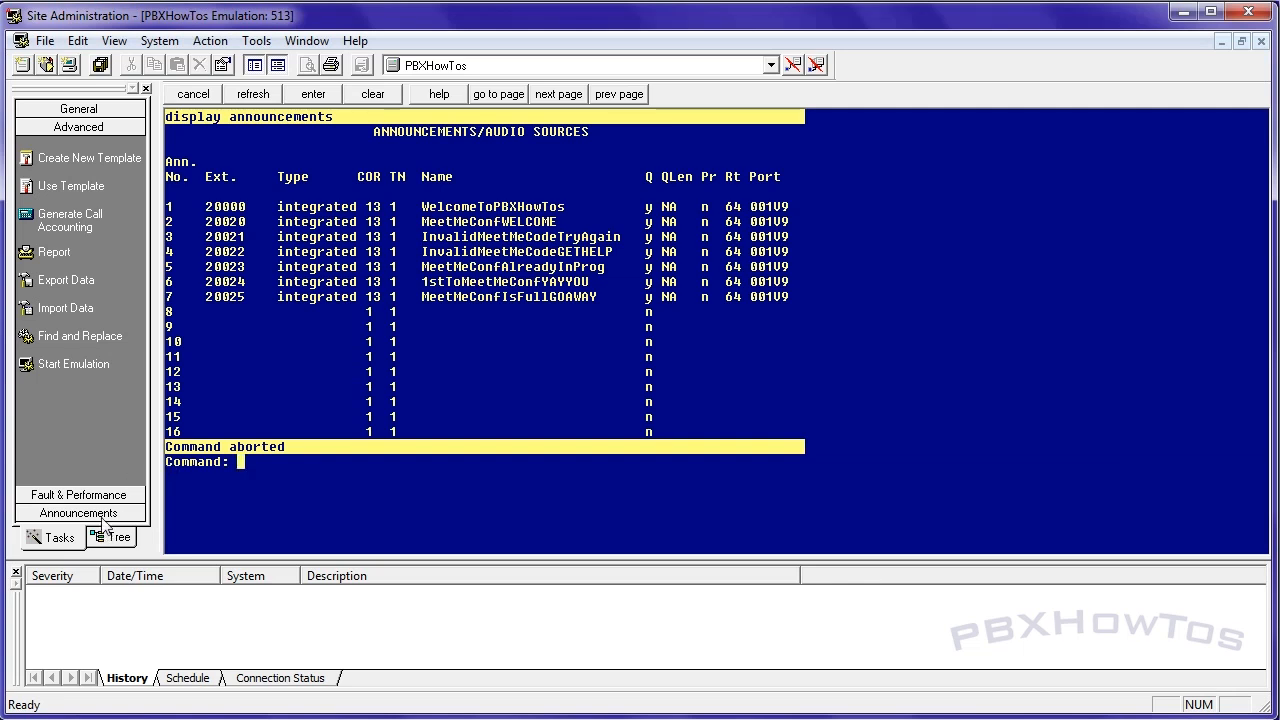
click(78, 512)
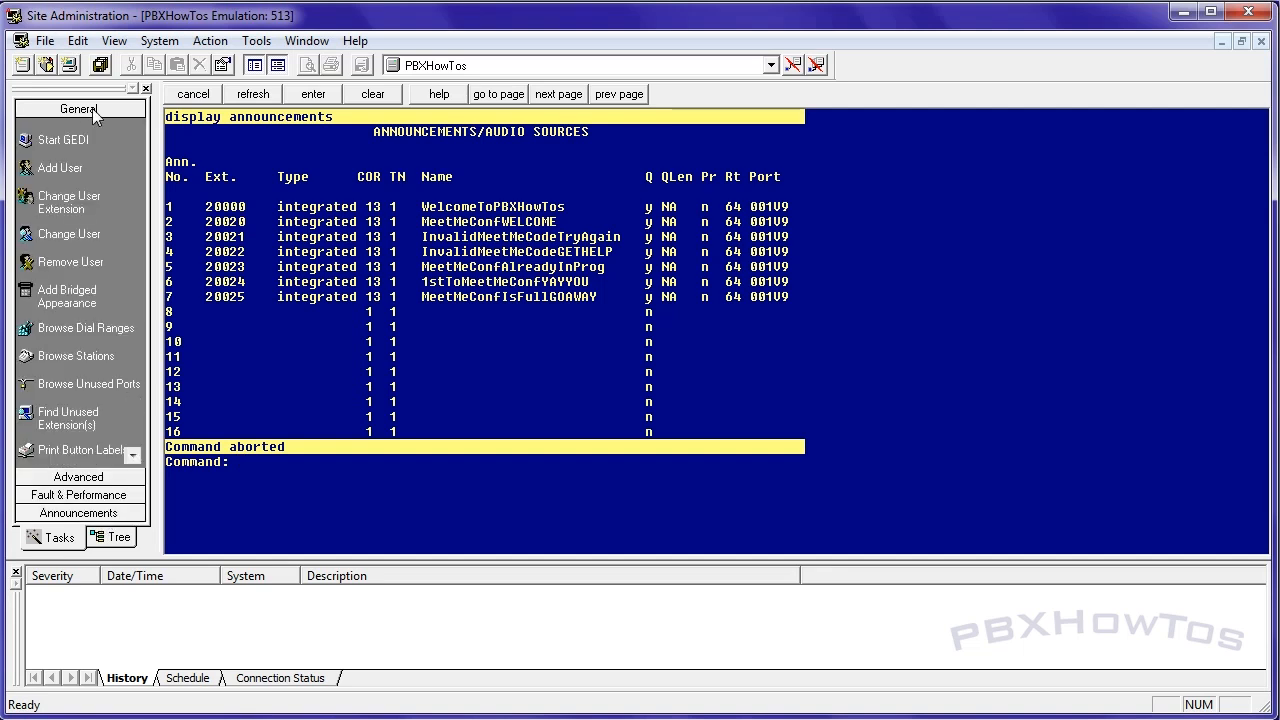
mouse_move(629, 467)
text(change announcements)
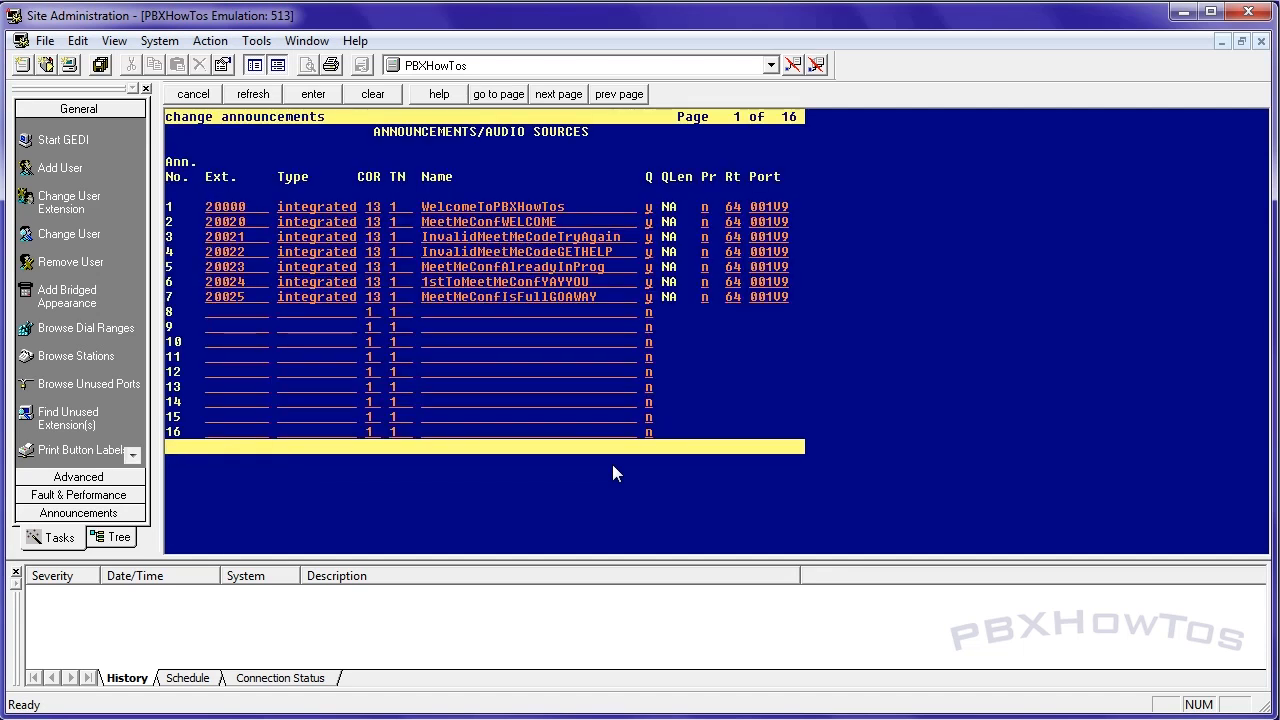
- Fill row 9: extension 20001, type integrated, name AnnoyingPeople, port 001v9
text(2)
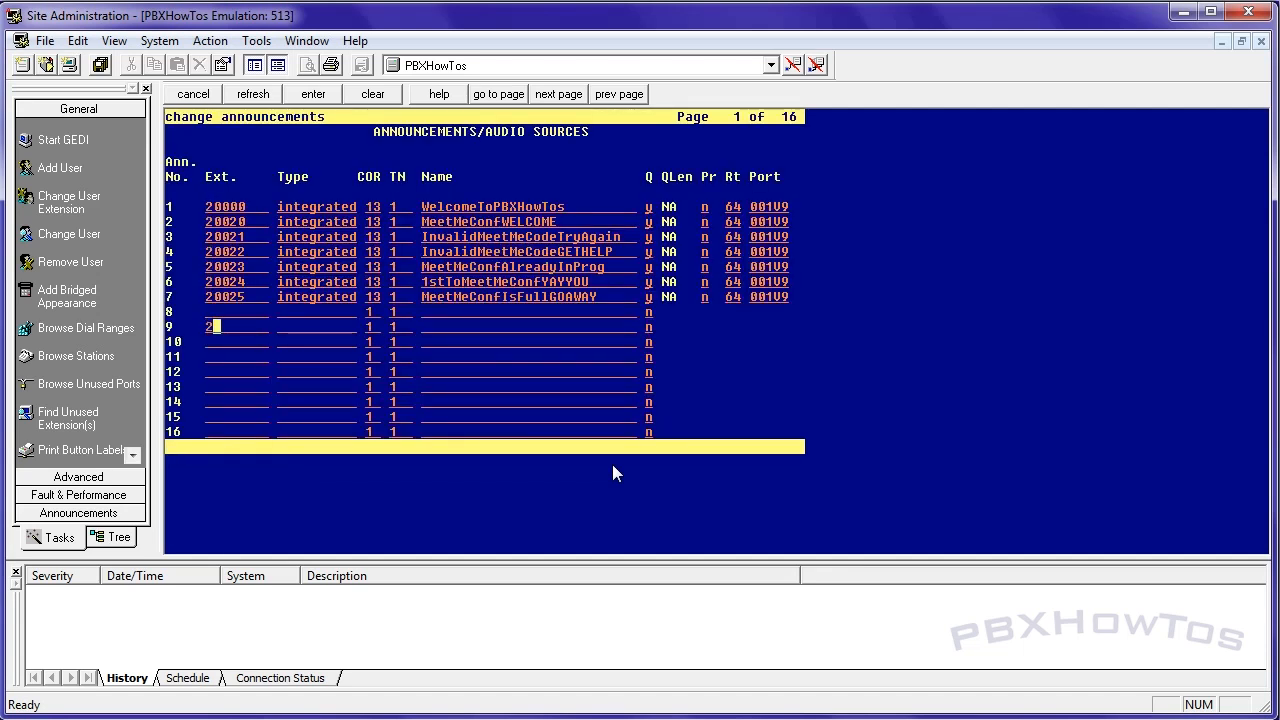
text(0001)
click(317, 327)
text(integrated)
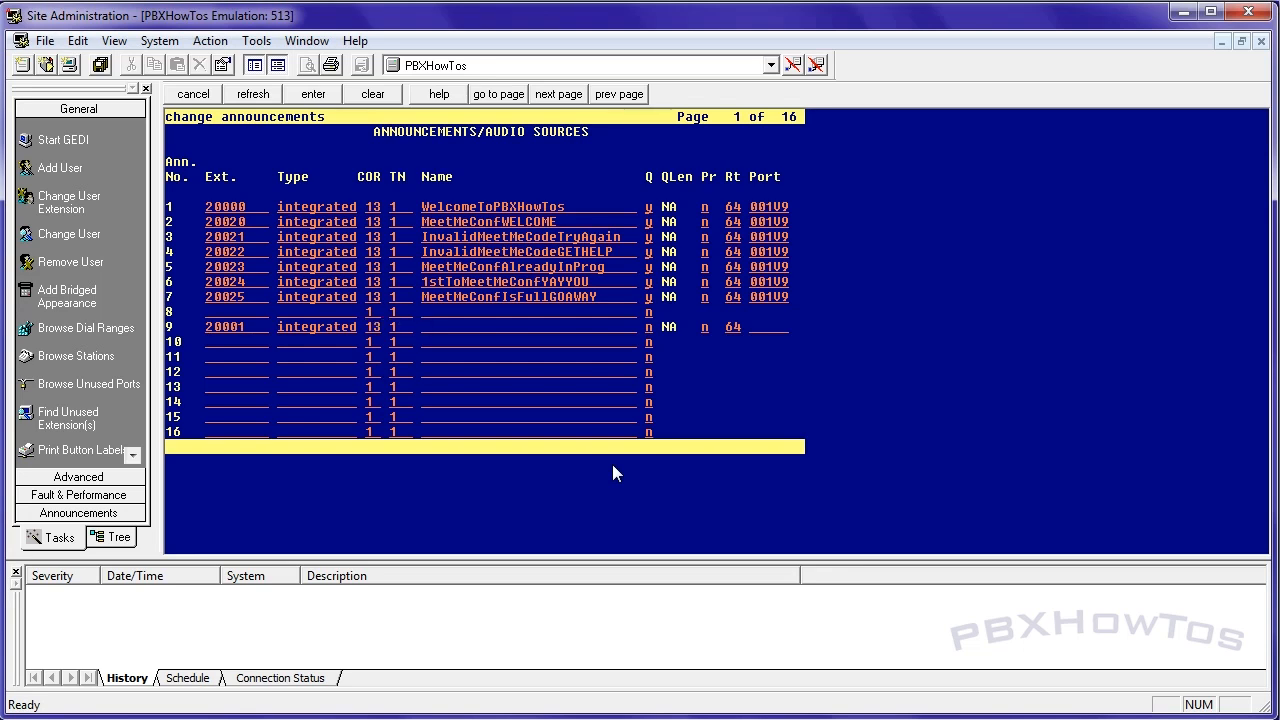
text(Test)
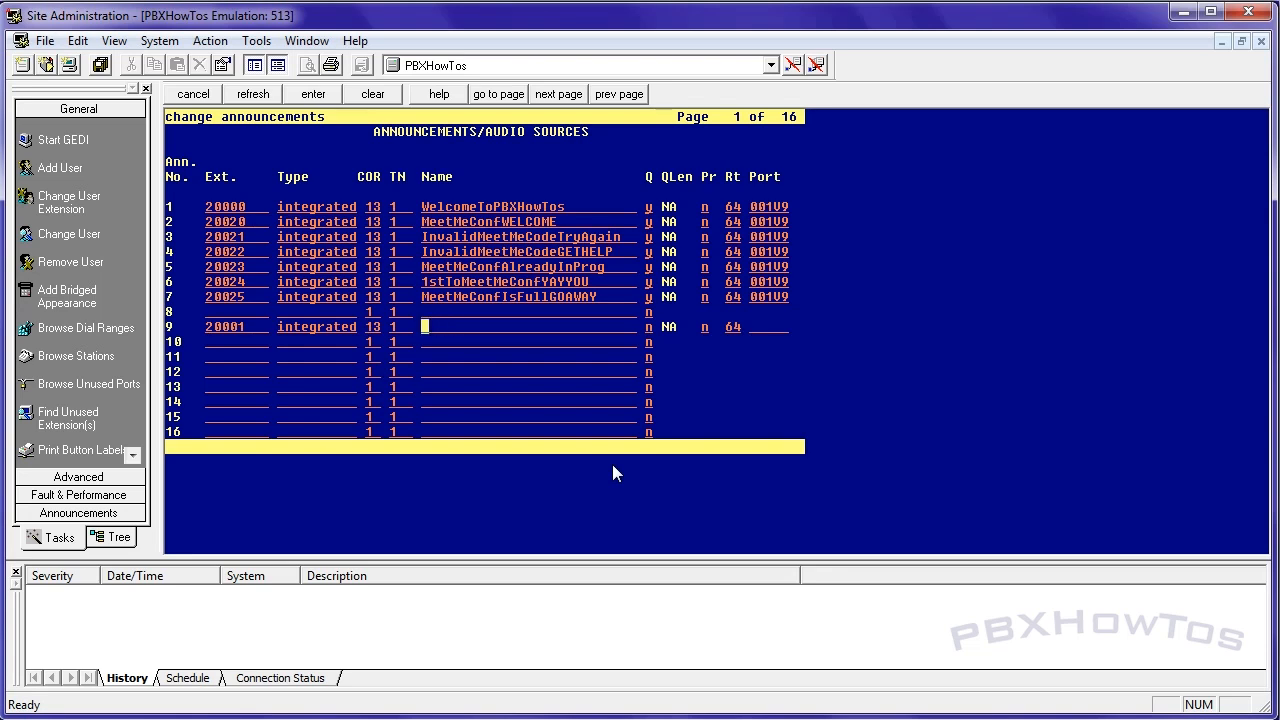
text(AnnoyingPeople)
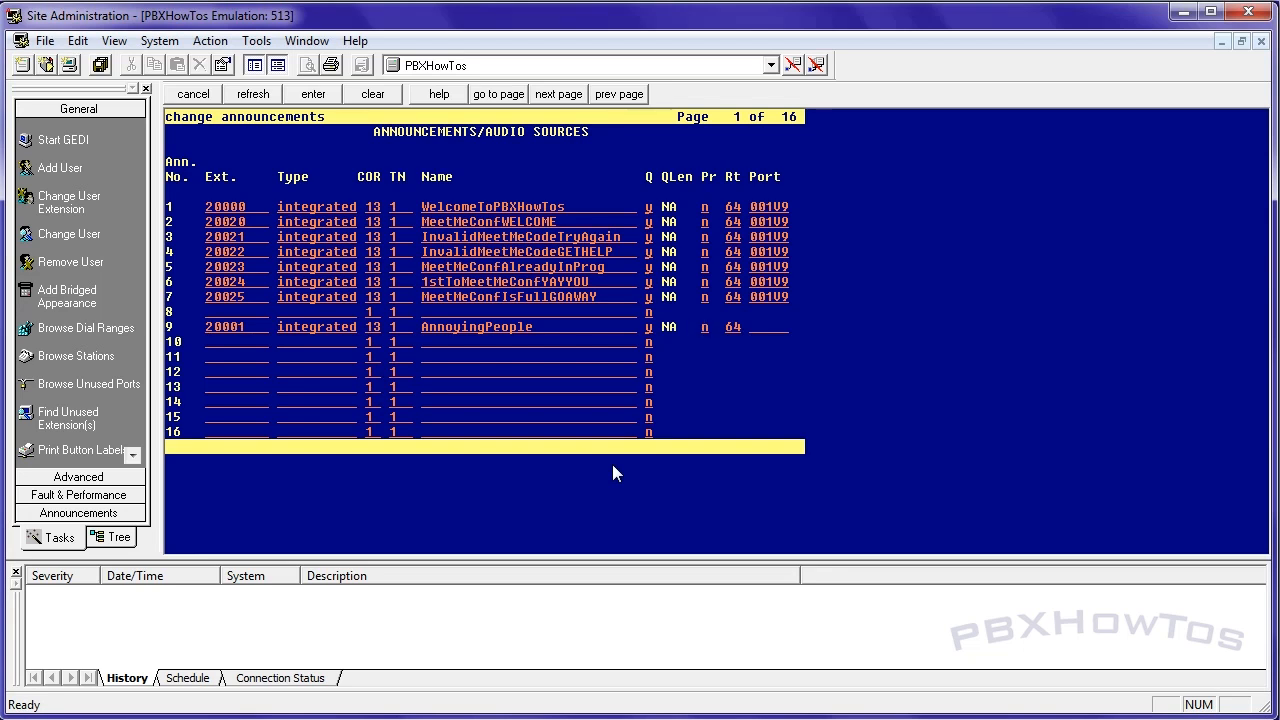
click(755, 326)
text(001v9)
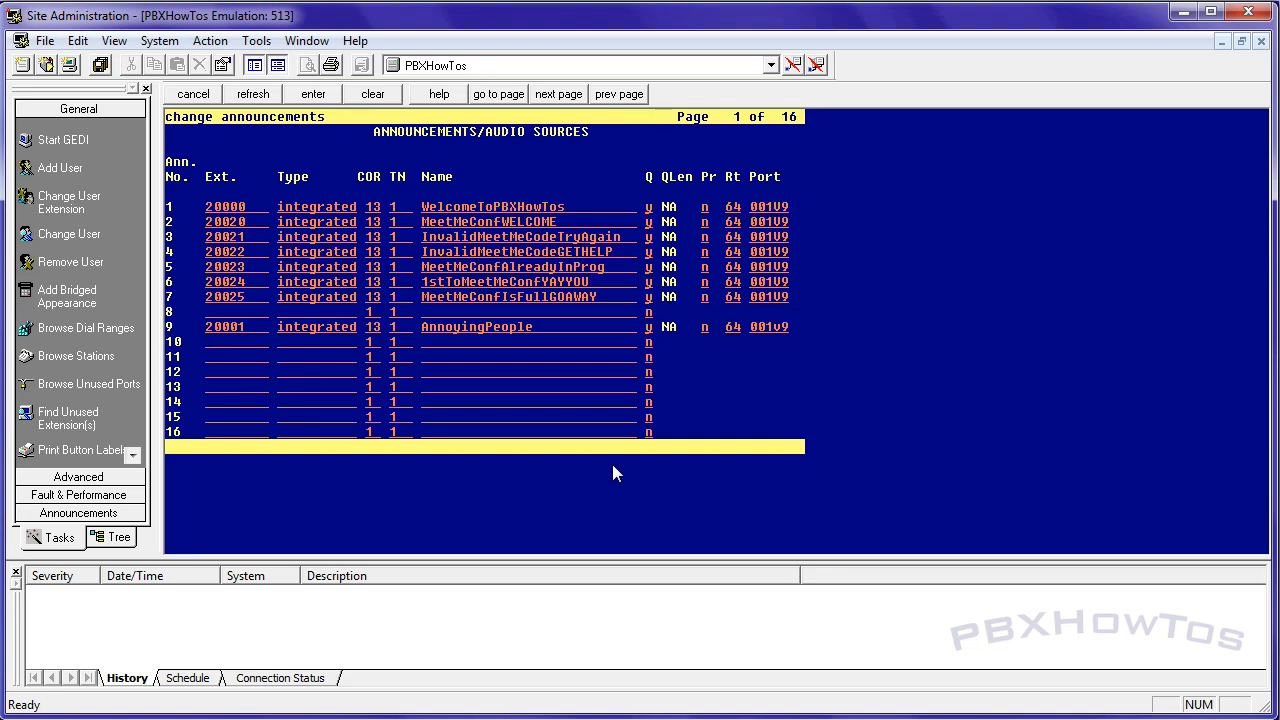
- Add row 10 (20002, integrated, NOTAnnoyingPeople, port 001v9) and submit the form
text(20002)
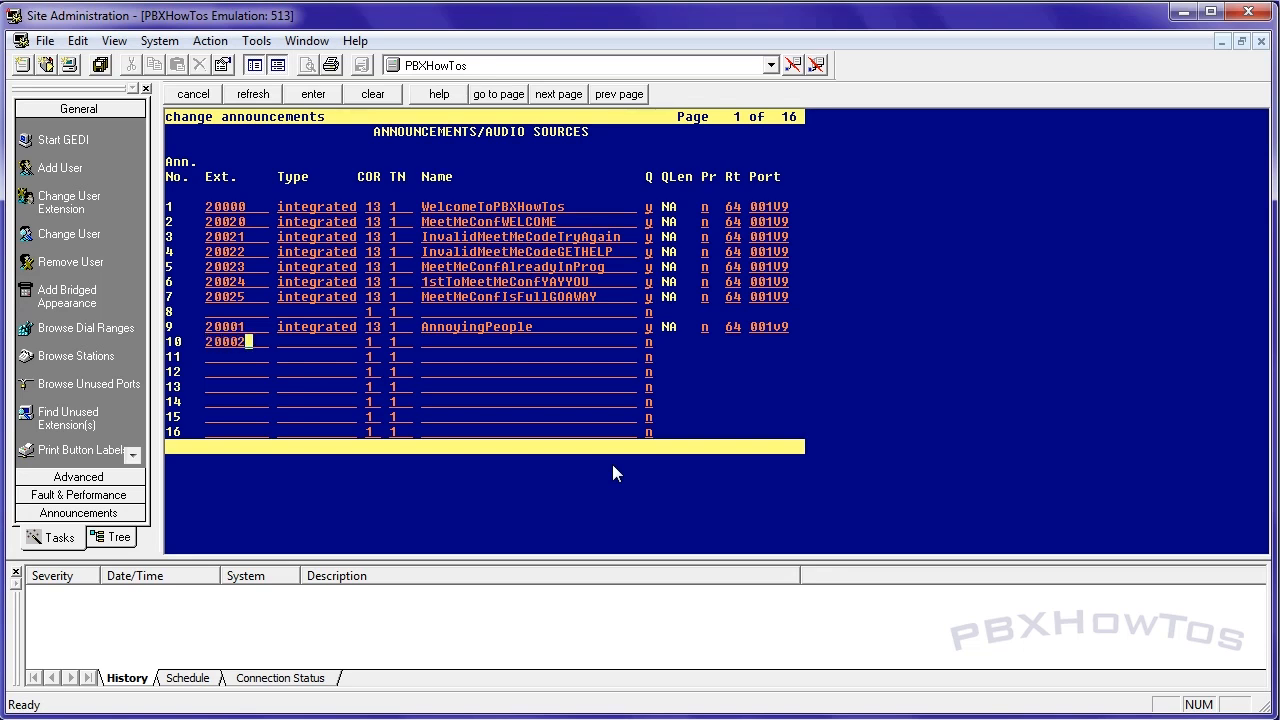
text(integrated)
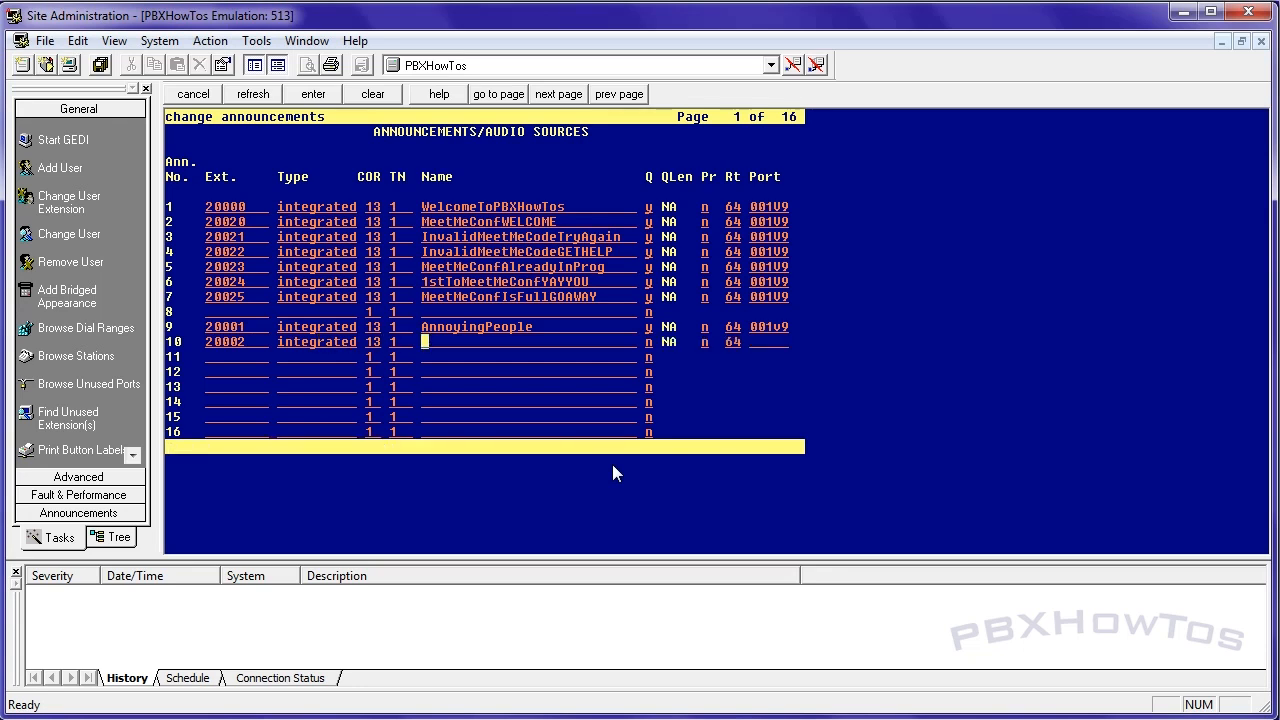
text(NOTAnnoyingPeople)
click(769, 342)
text(001v9)
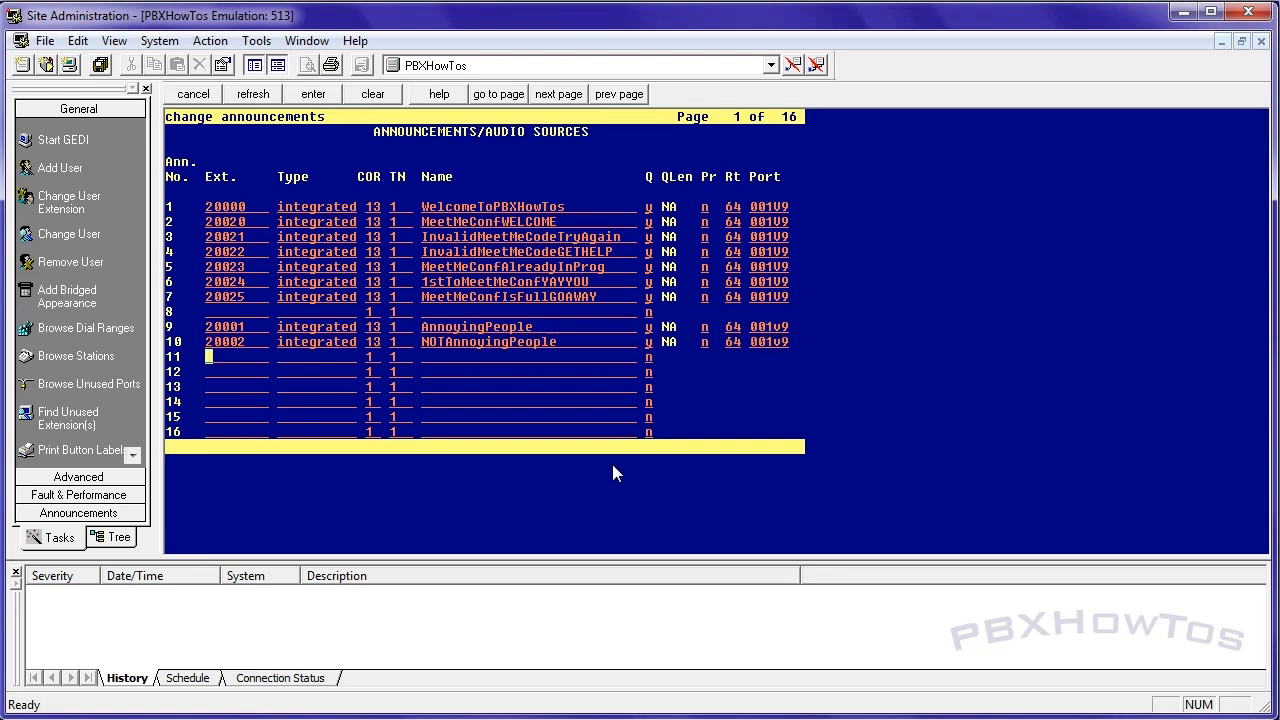
click(312, 93)
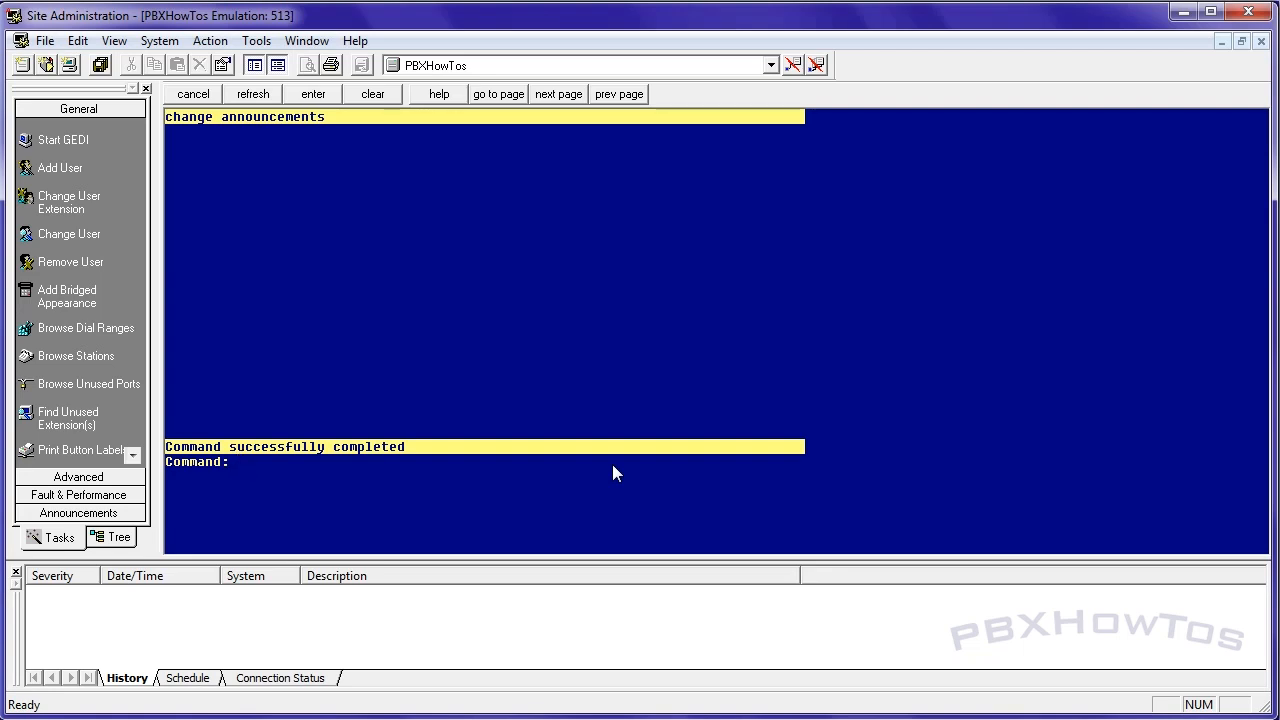
text(list configuration all)
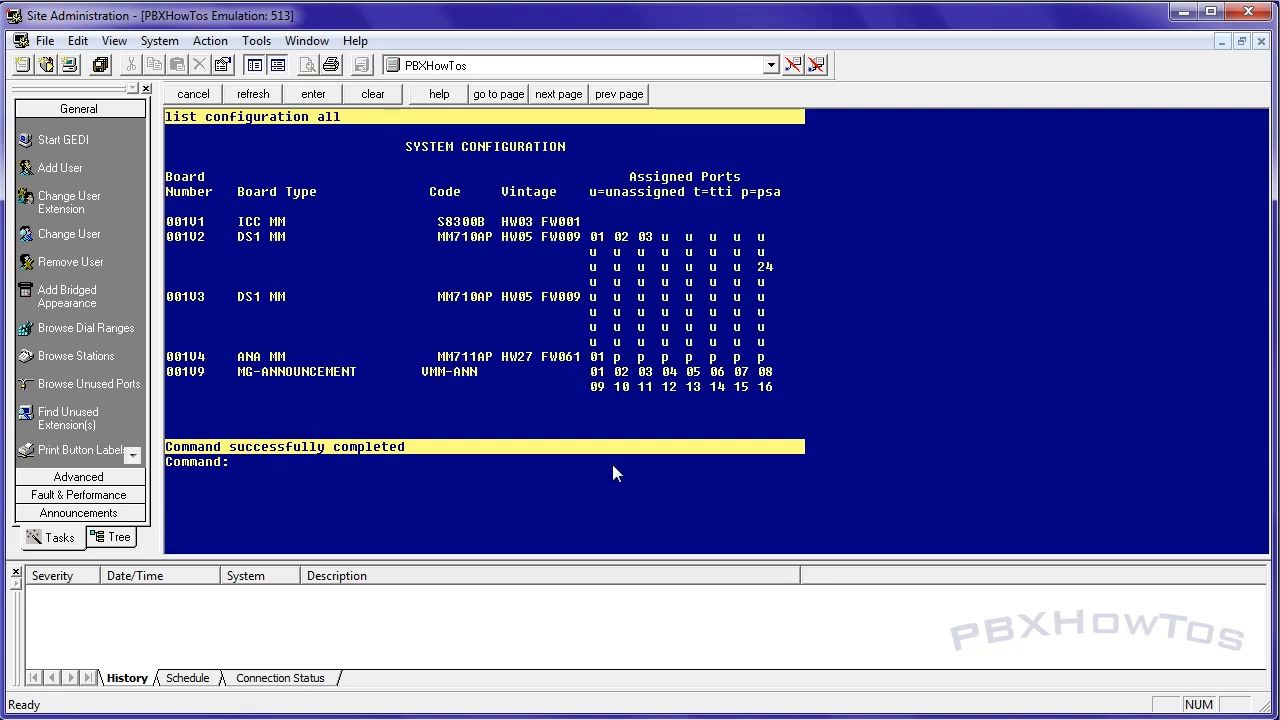
mouse_move(247, 378)
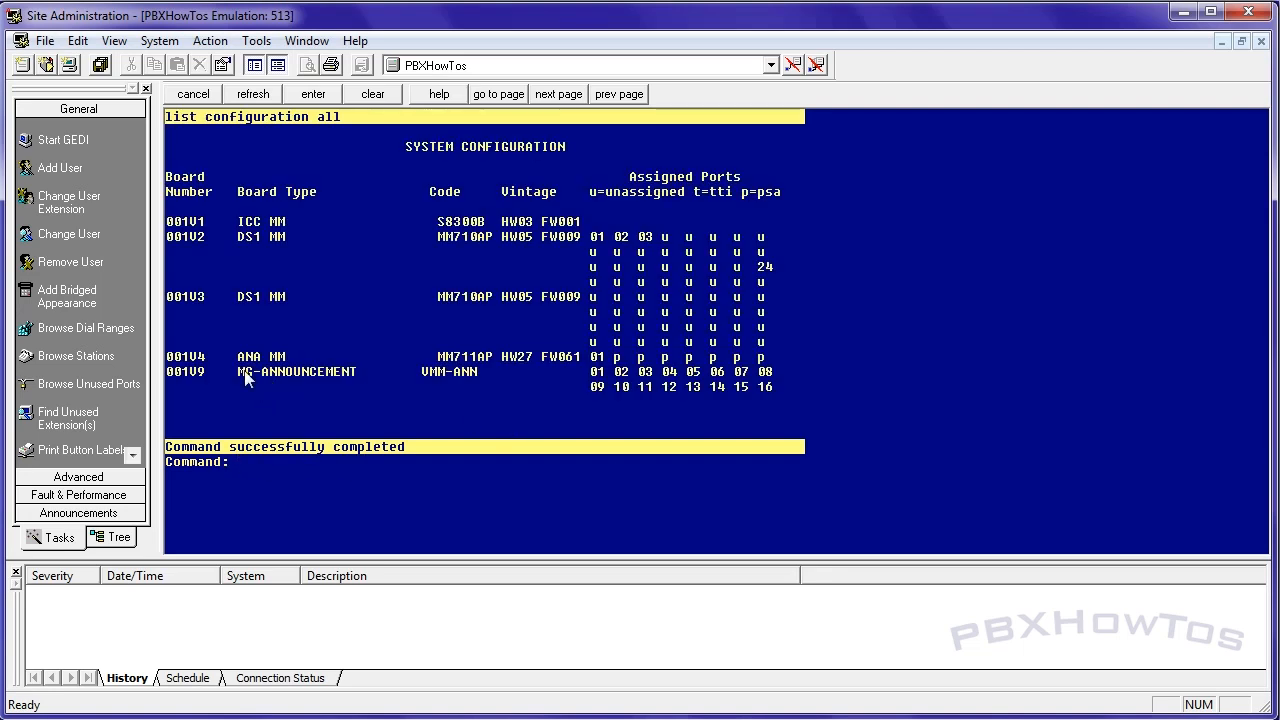
mouse_move(420, 390)
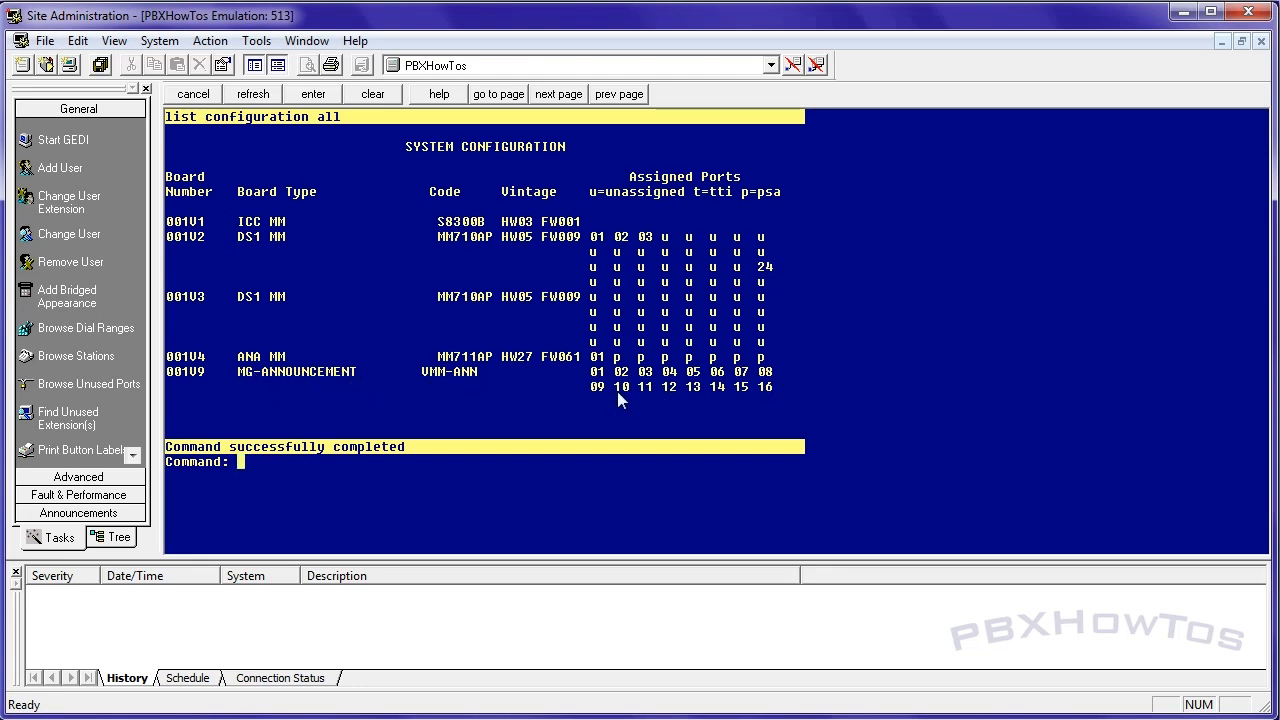
mouse_move(215, 395)
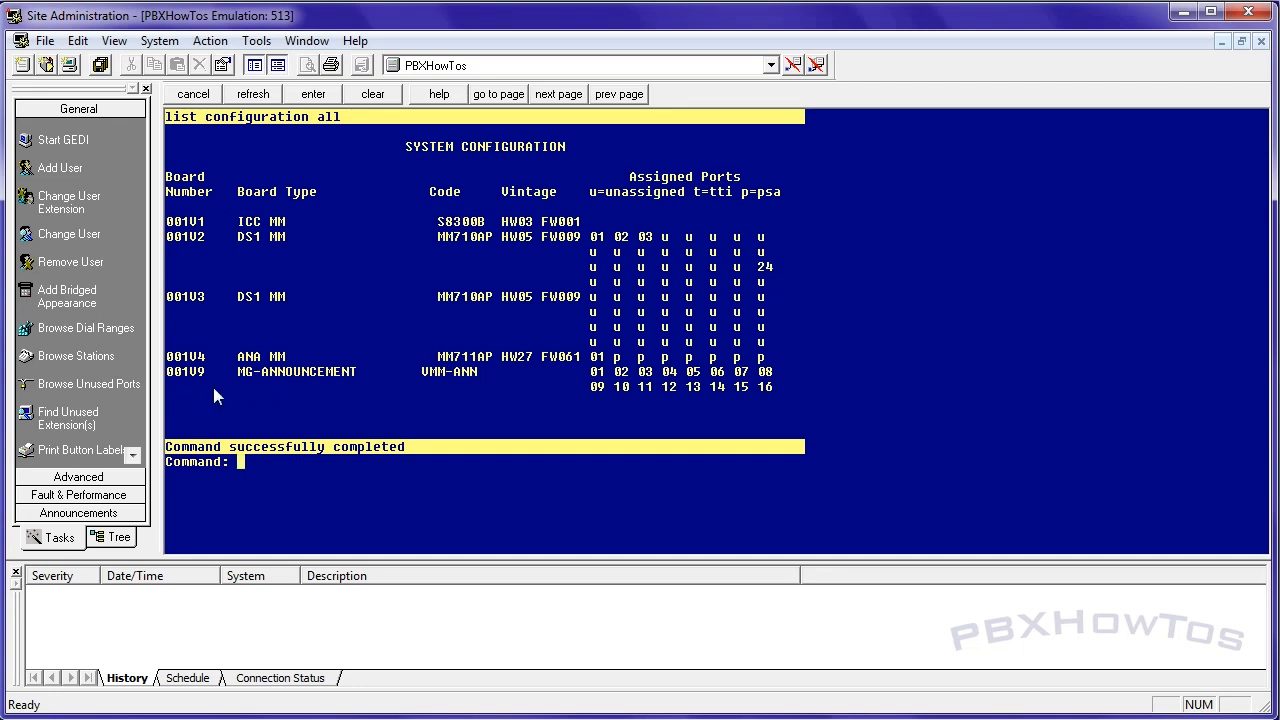
- Run 'ch cos' to open the Class of Service form covering classes 0–15
text(ch cos)
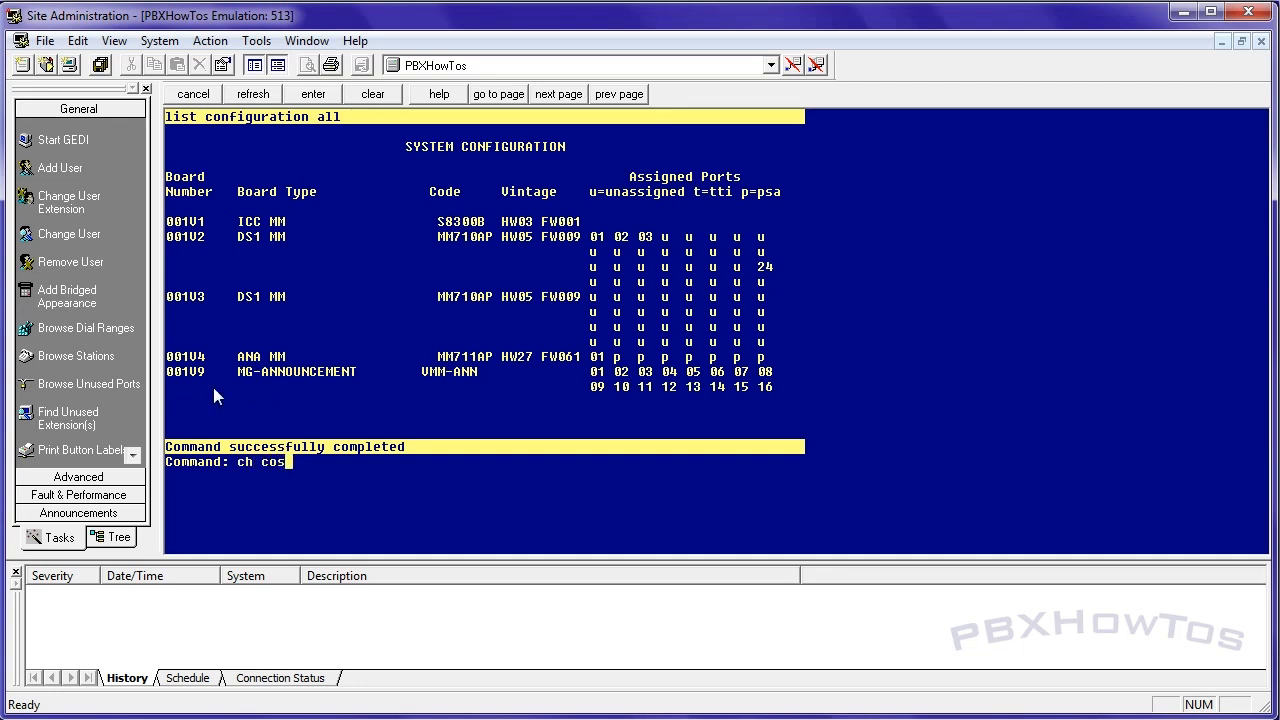
key(Return)
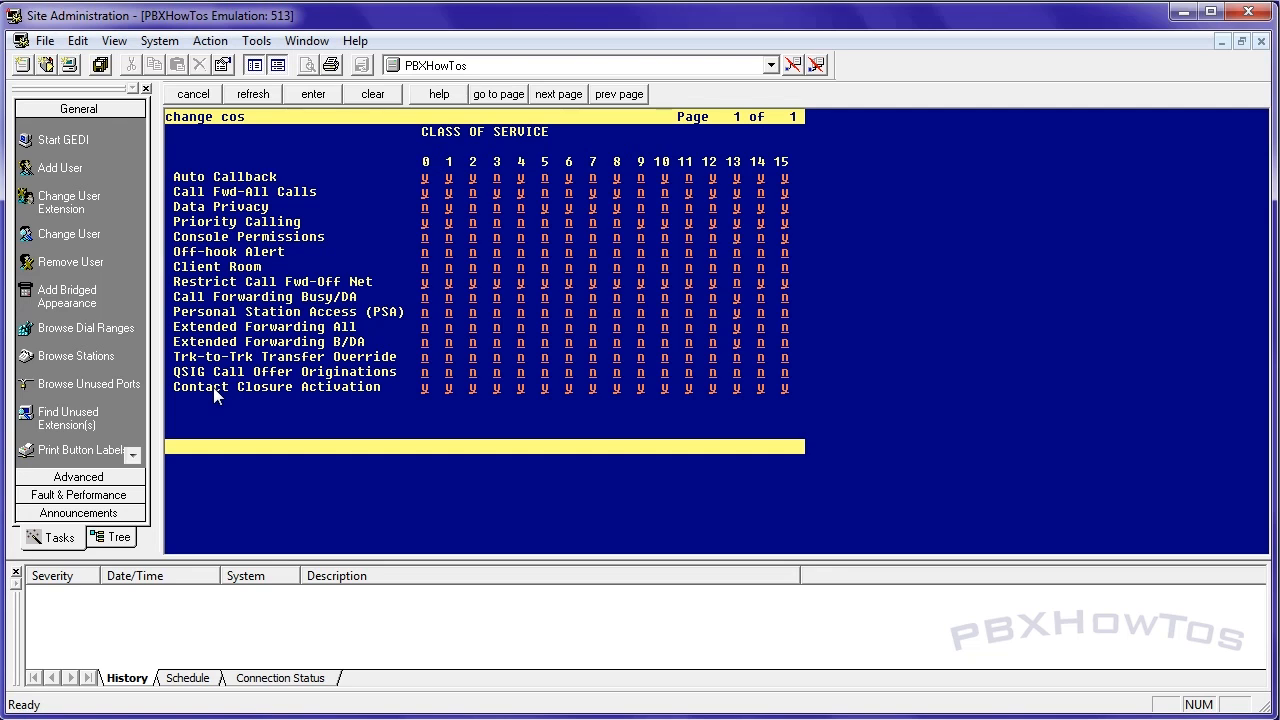
- Abandon the Class of Service form unchanged and display station 1000, which uses COS 13
click(736, 237)
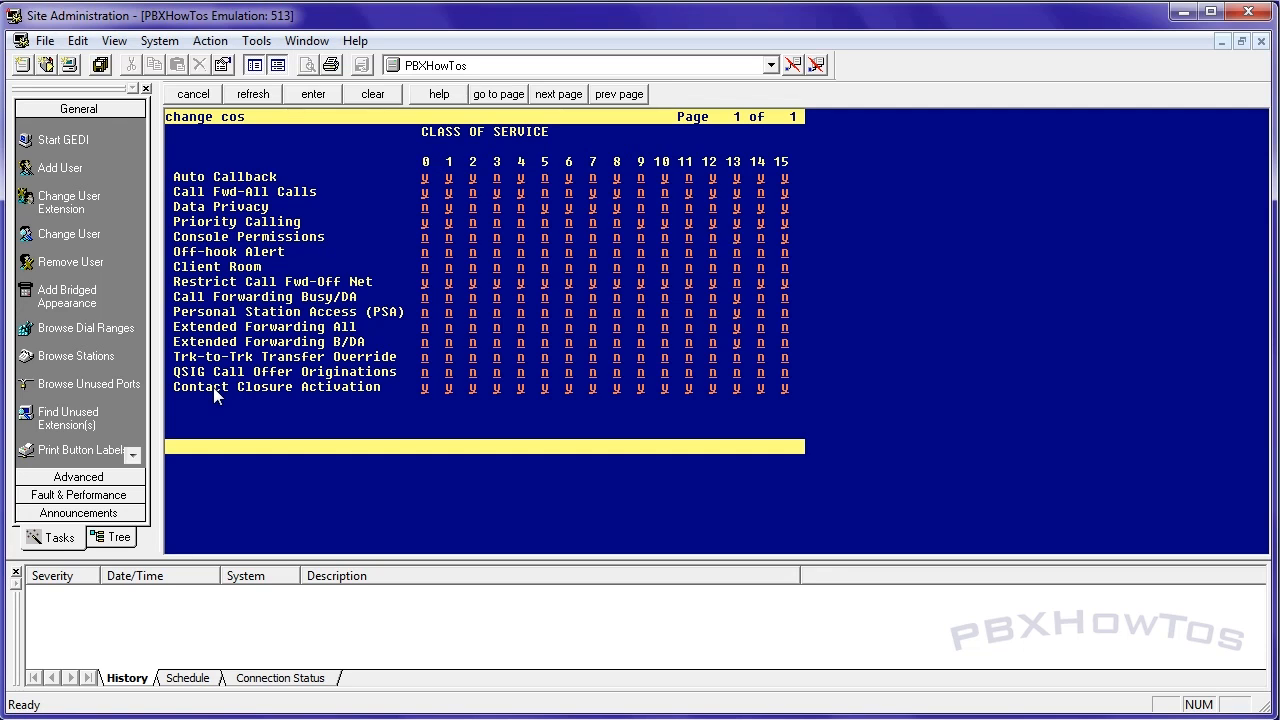
click(193, 93)
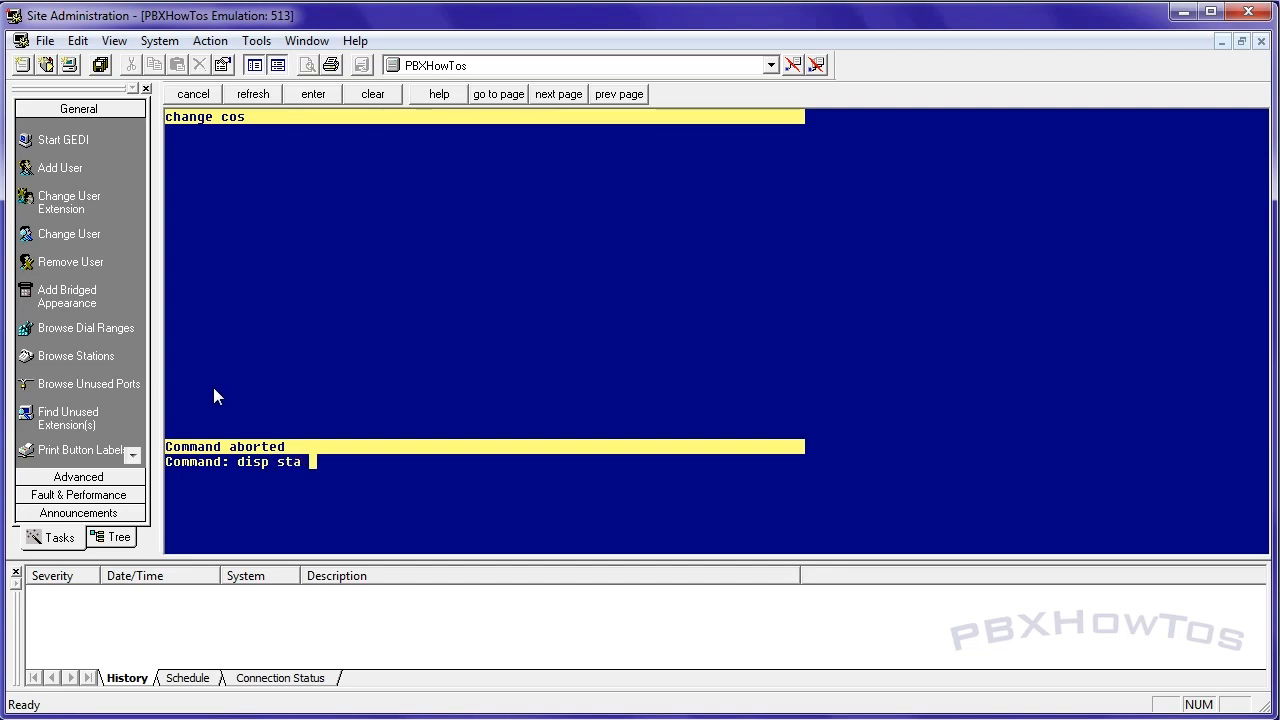
click(312, 93)
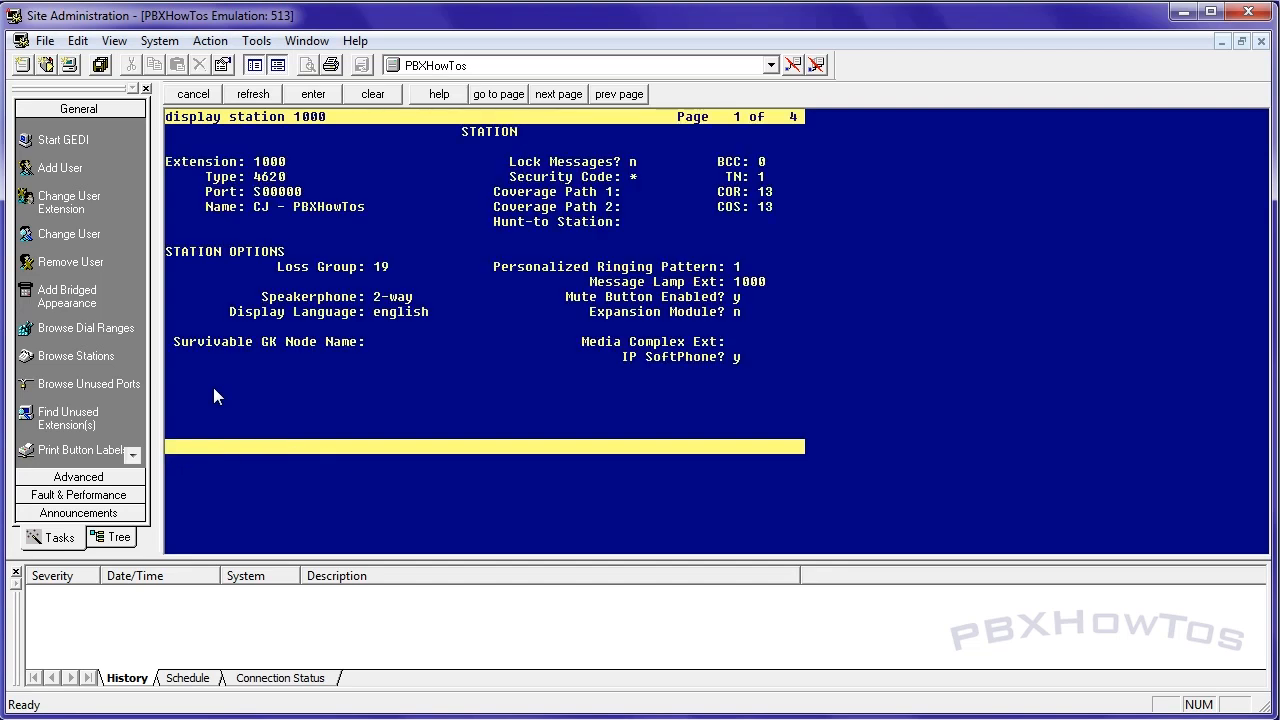
mouse_move(765, 216)
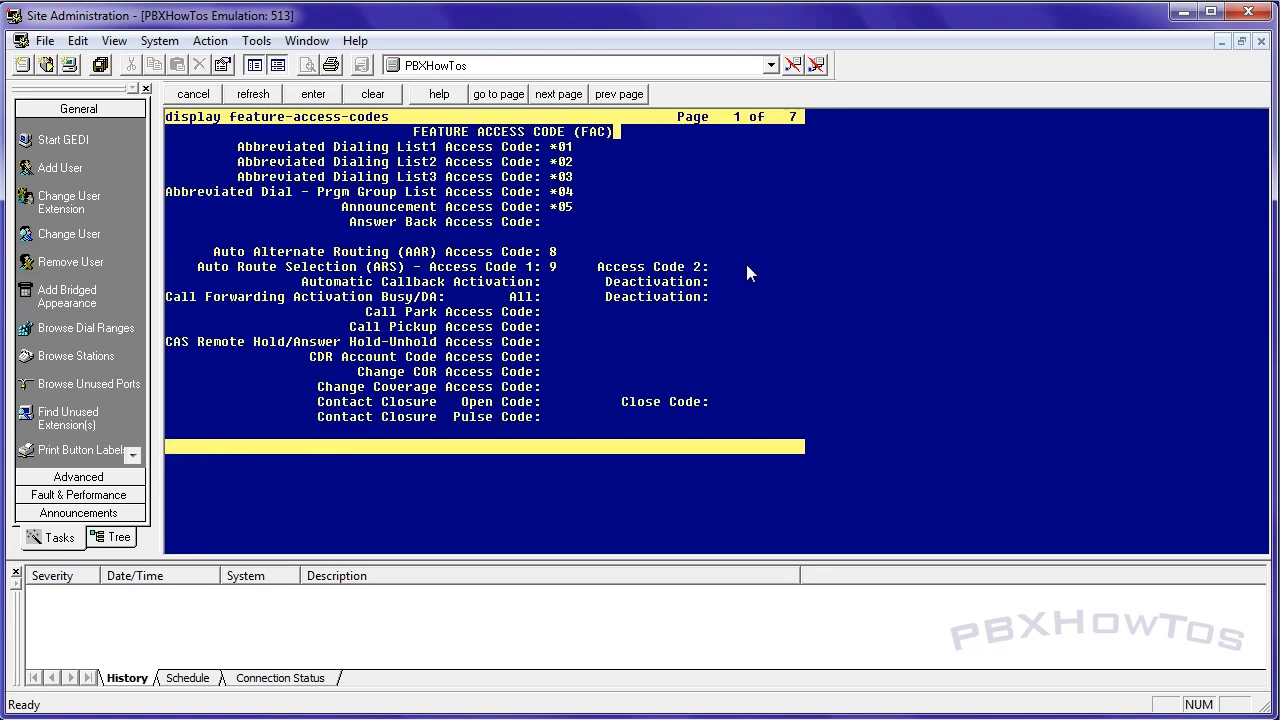
mouse_move(424, 215)
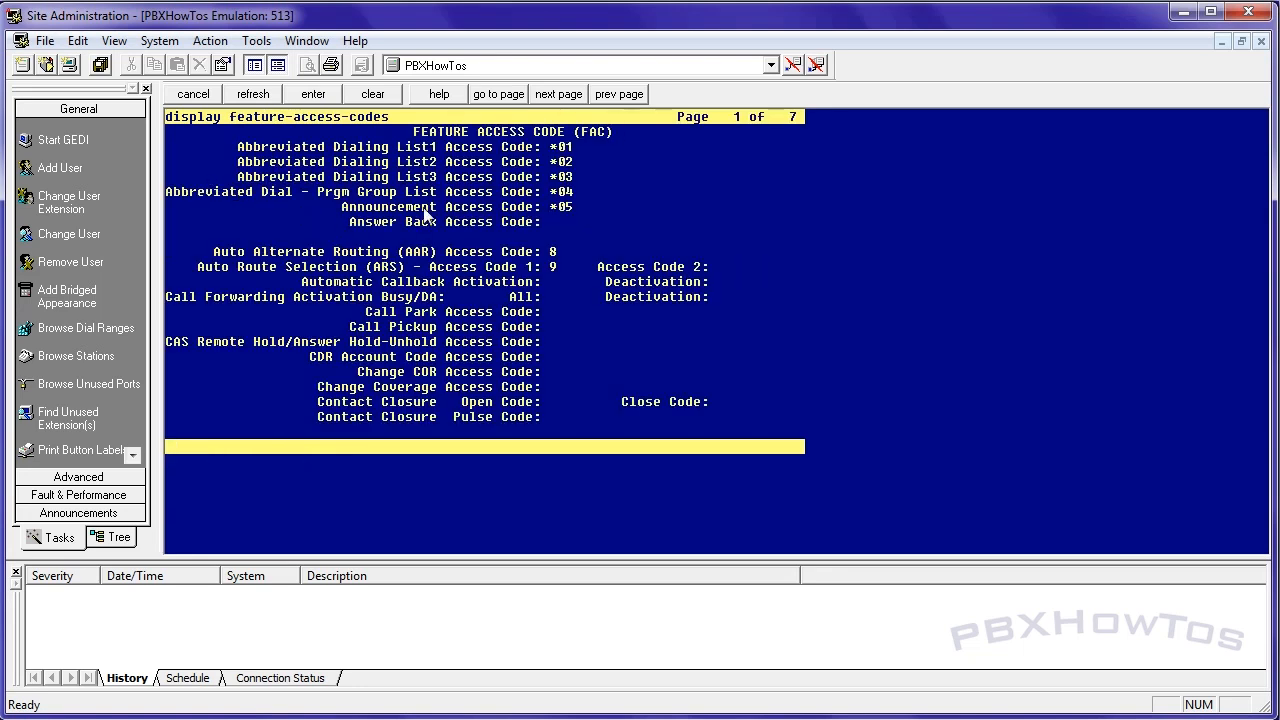
mouse_move(575, 220)
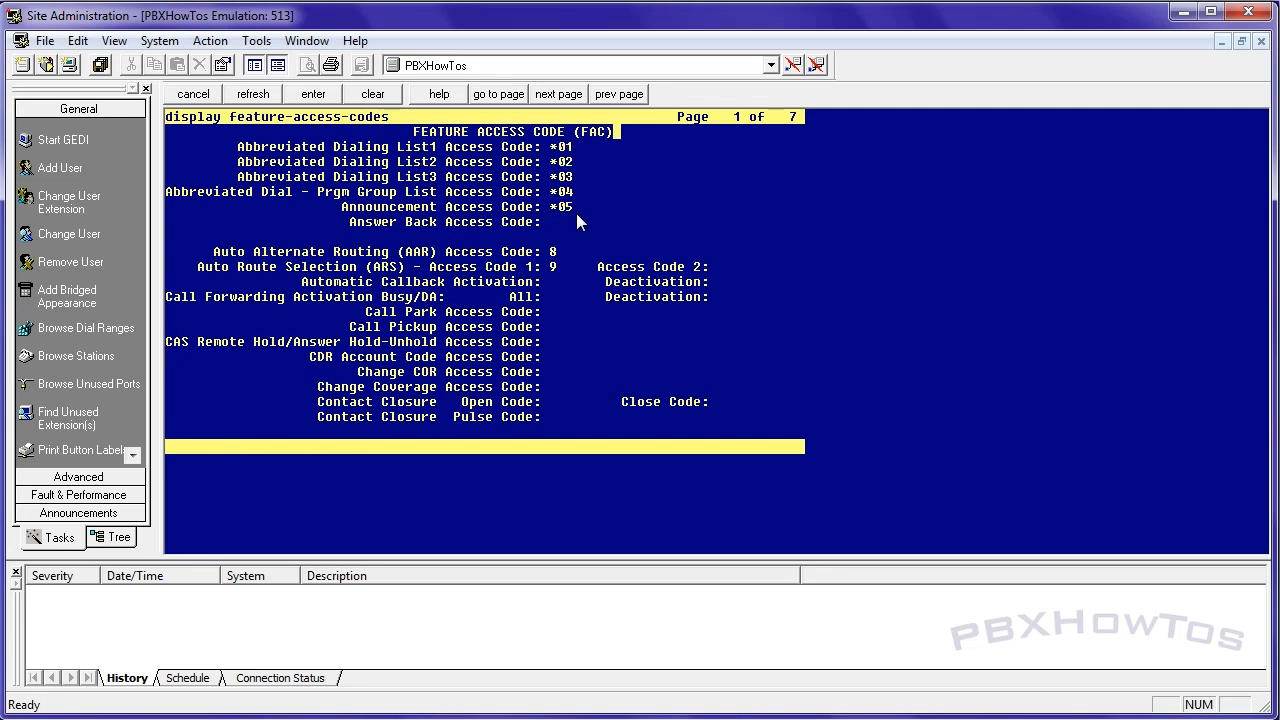
- Close the feature access codes display and start a new command at the prompt
click(193, 93)
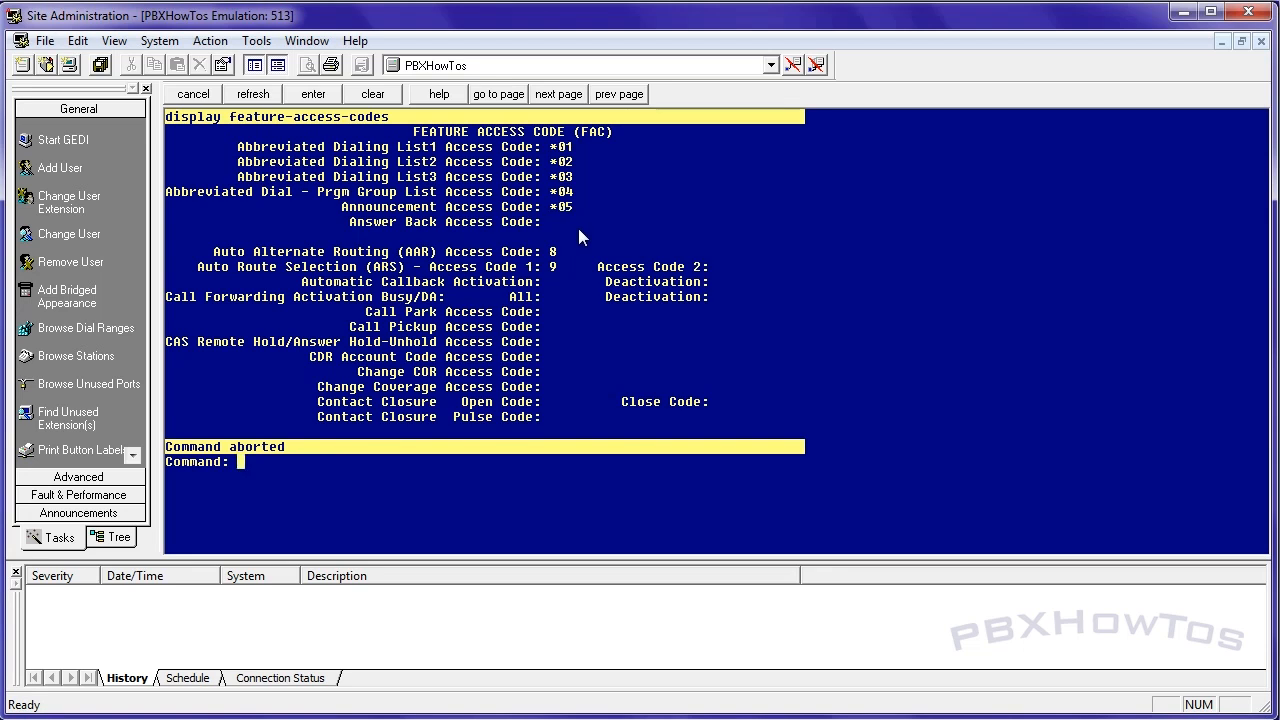
text(display announcements)
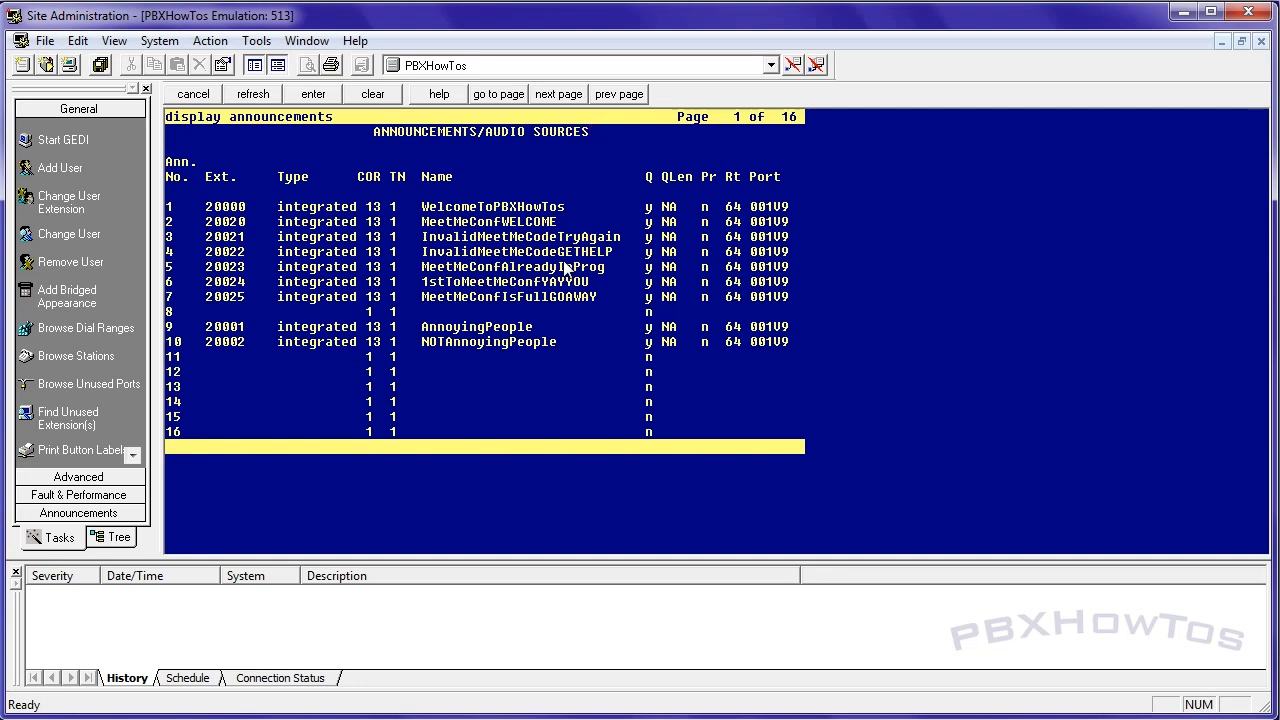
- Close the announcements display and place the cursor in the command line
click(193, 93)
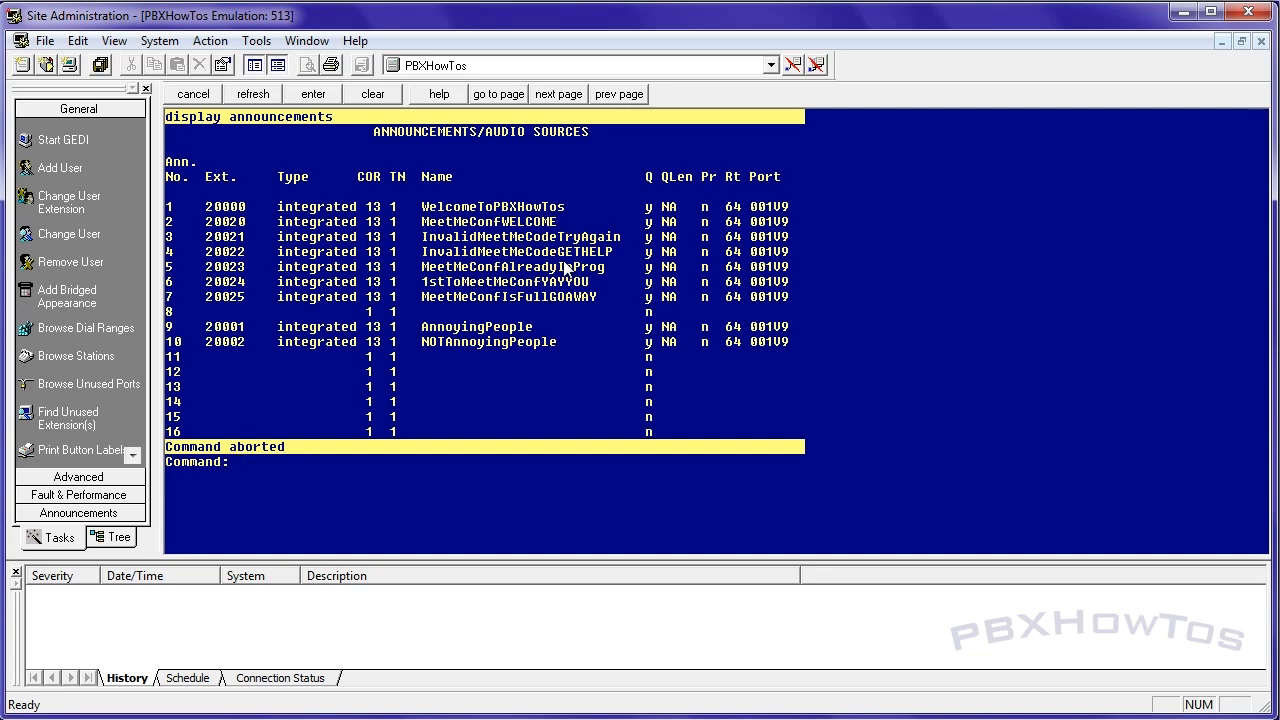
click(240, 461)
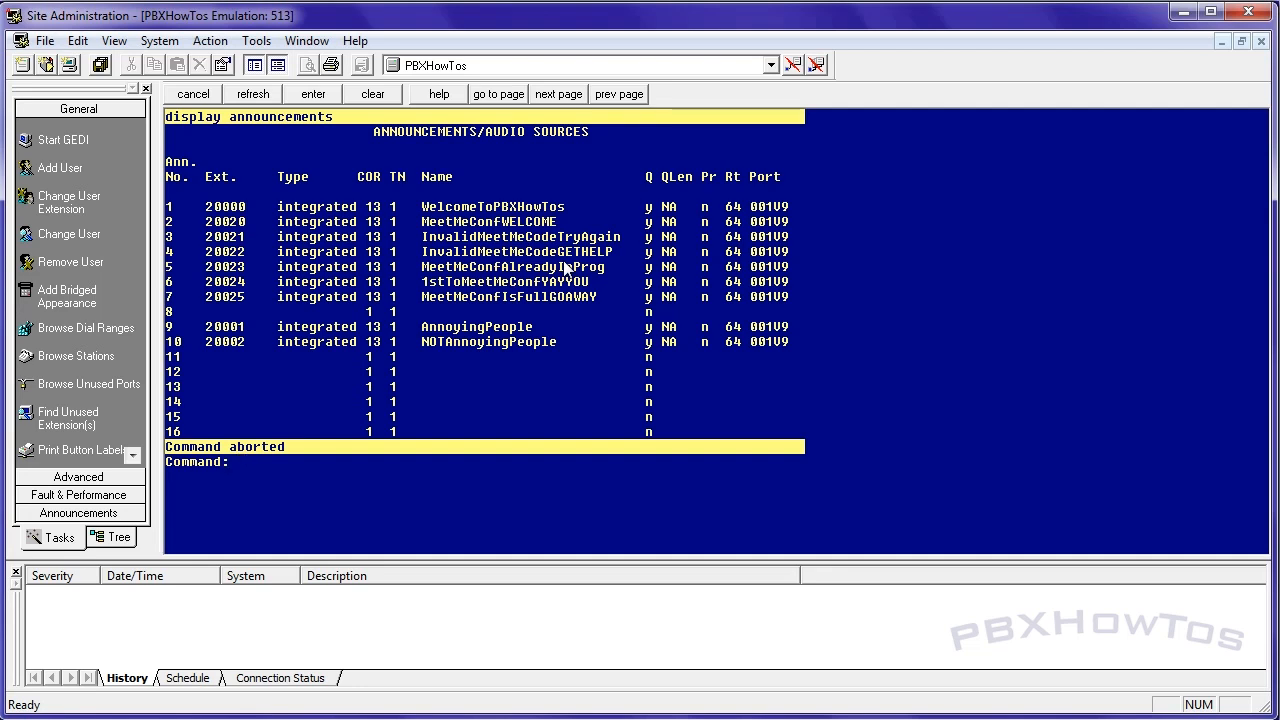
click(238, 461)
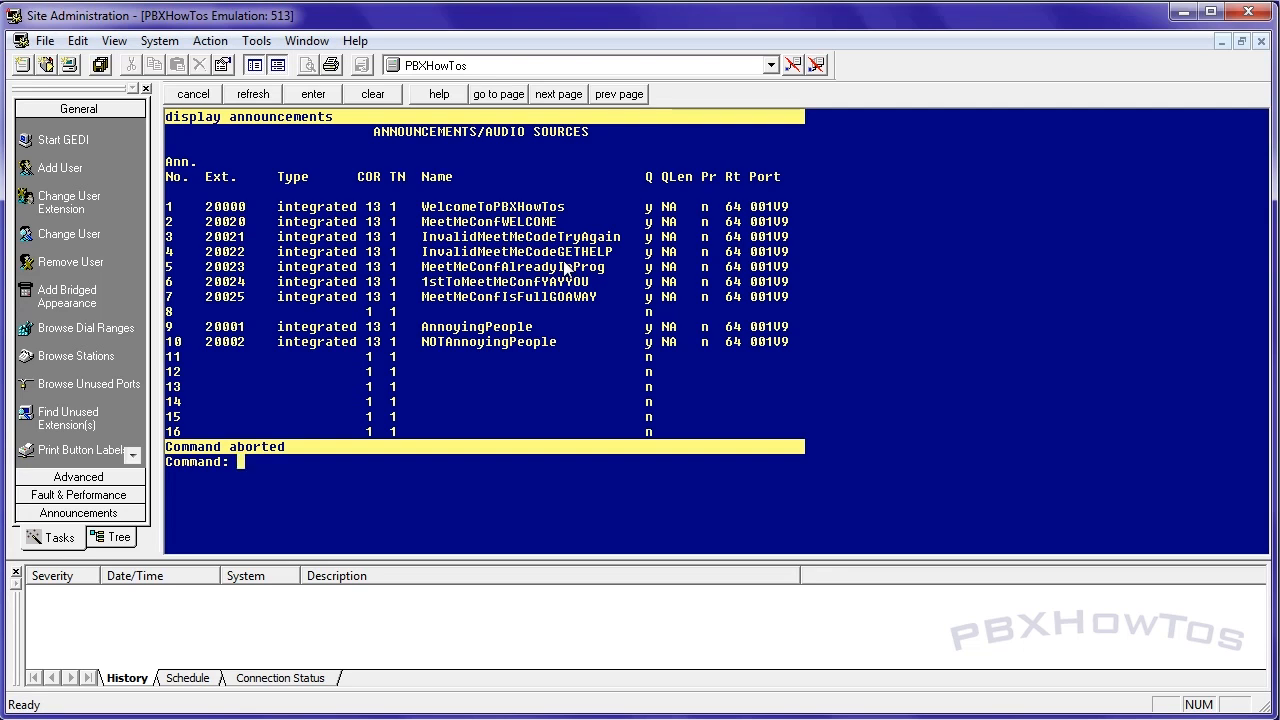